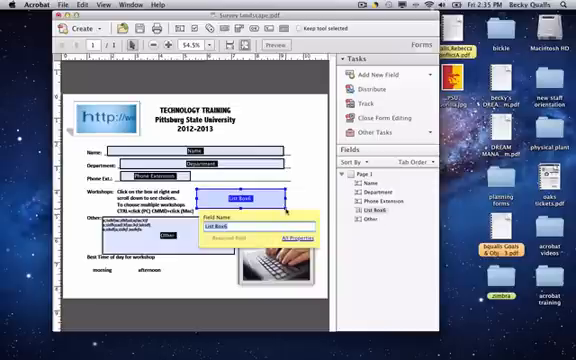
# Name the new list box field 'Workshops'
pyautogui.write('Workshops')
pyautogui.write('Choose Workshop(s)')
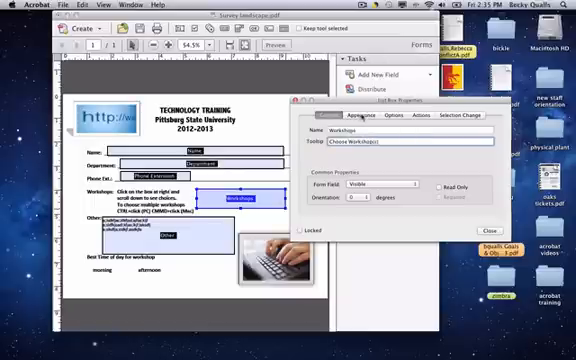
# Switch the List Box Properties dialog to its Options tab for the choice list
pyautogui.click(359, 119)
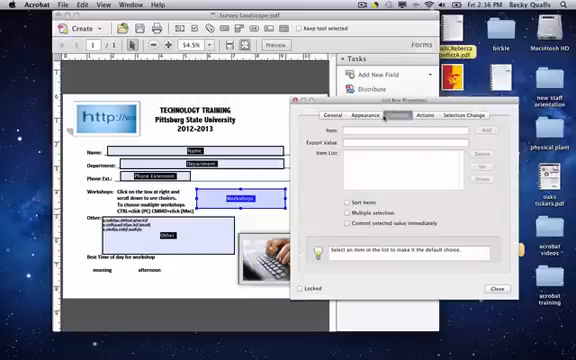
# Begin entering the first workshop choice in the Item box
pyautogui.click(385, 120)
pyautogui.write('PowerPoint')
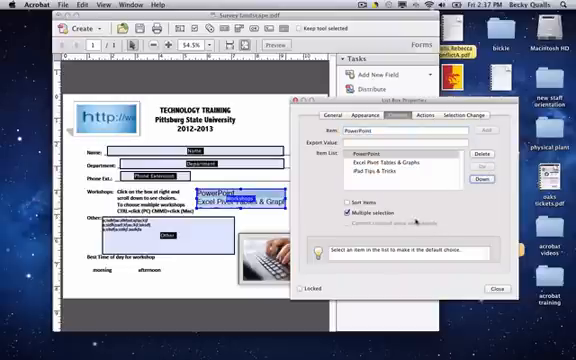
pyautogui.click(380, 151)
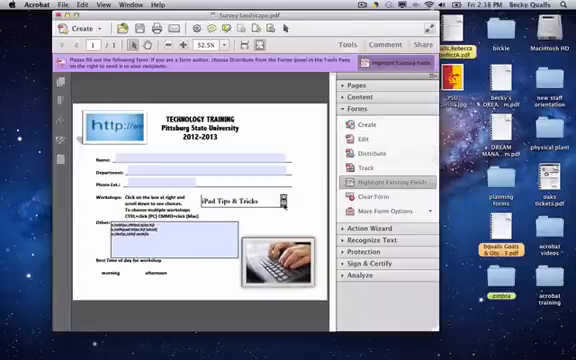
pyautogui.moveTo(370, 201)
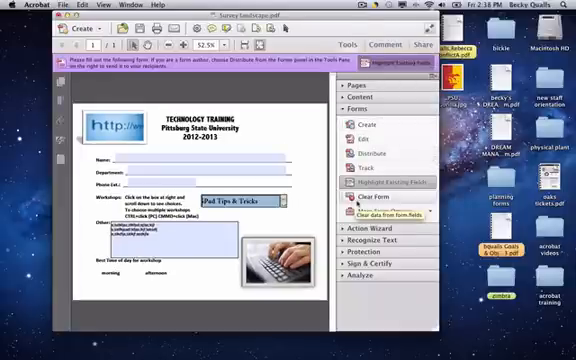